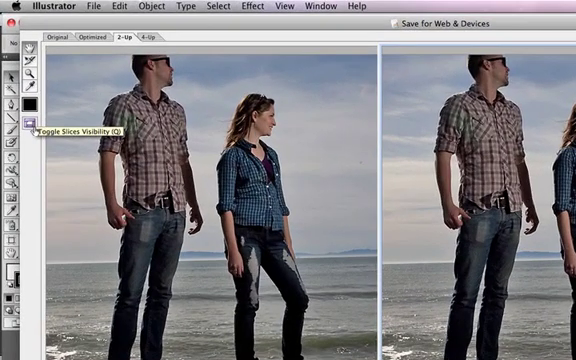
- View the beach photo in 4-Up comparison, then switch to the Image Size settings
{"action": "left_click", "coordinate": [56, 38]}
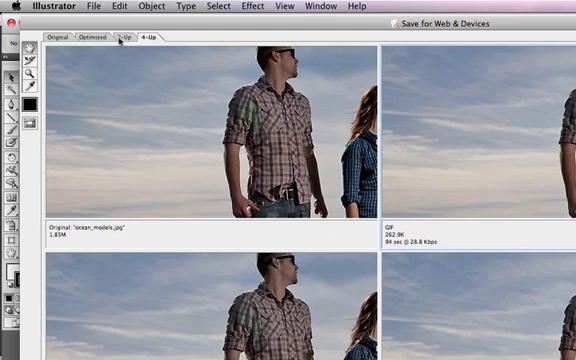
{"action": "left_click", "coordinate": [118, 36]}
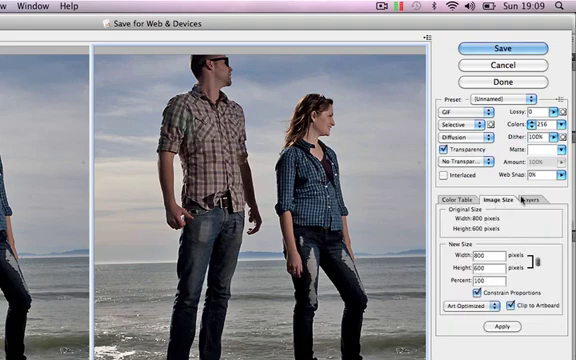
- Review the Layers options and load the Monthly Specials flyer in 2-Up preview
{"action": "left_click", "coordinate": [544, 198]}
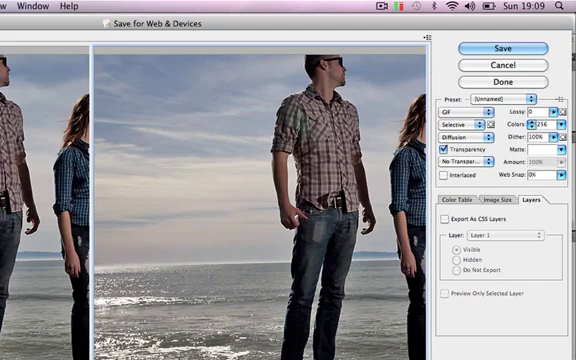
{"action": "left_click", "coordinate": [446, 206]}
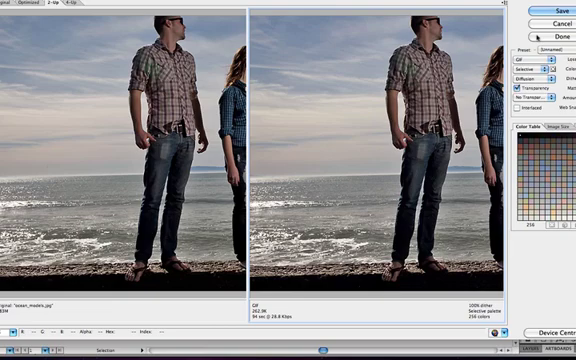
{"action": "left_click", "coordinate": [560, 34]}
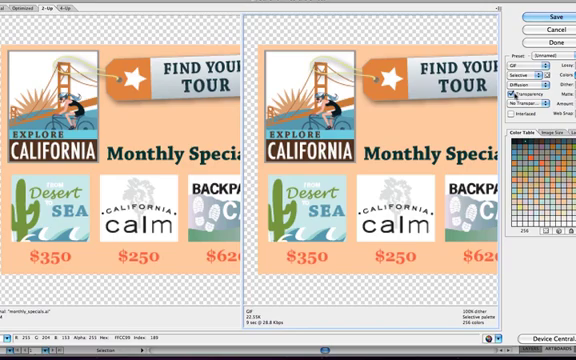
- Close Save for Web & Devices to return to the Explore California poster artboard
{"action": "left_click", "coordinate": [540, 104]}
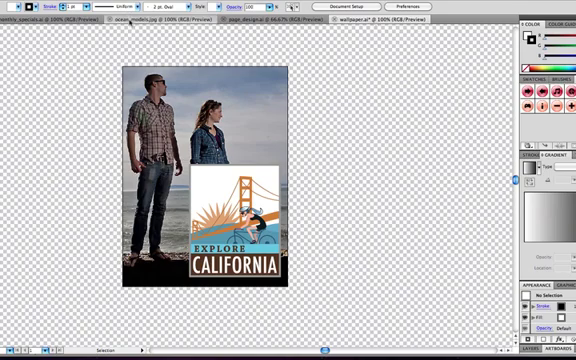
- Reopen Save for Web & Devices on the poster in 2-Up view
{"action": "left_click", "coordinate": [20, 8]}
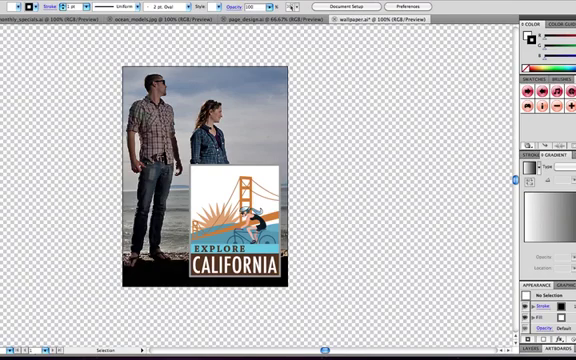
{"action": "left_click", "coordinate": [16, 6]}
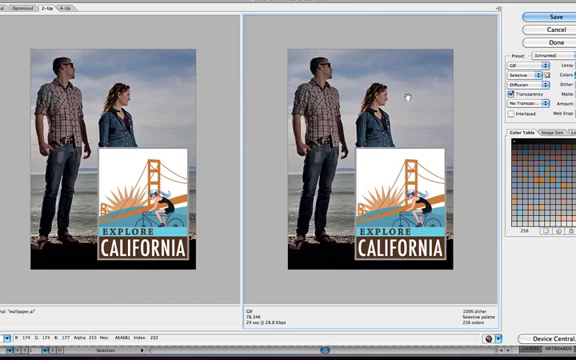
- Zoom into the California logo, check the output settings list, and close the dialog
{"action": "left_click", "coordinate": [528, 64]}
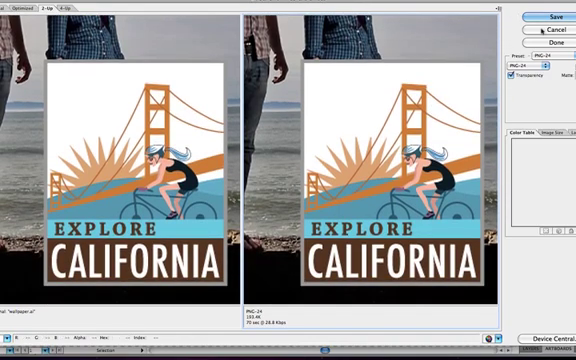
{"action": "left_click", "coordinate": [532, 56]}
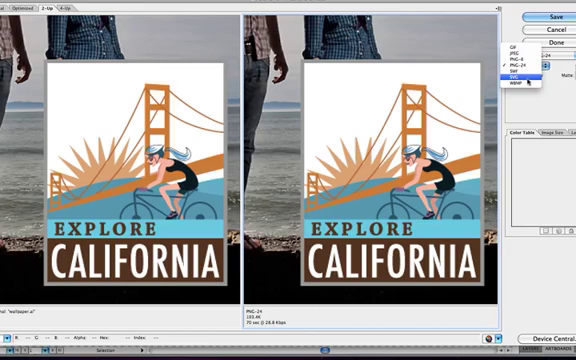
{"action": "left_click", "coordinate": [524, 74]}
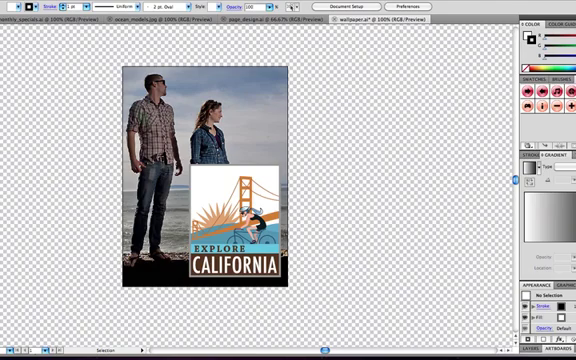
- Bring the Monthly Specials flyer into the Save for Web 2-Up preview
{"action": "left_click", "coordinate": [100, 18]}
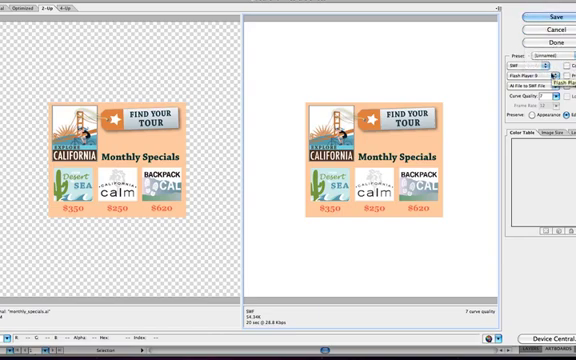
- Check the optimization presets, then leave for File > Export with the format list shown
{"action": "left_click", "coordinate": [544, 76]}
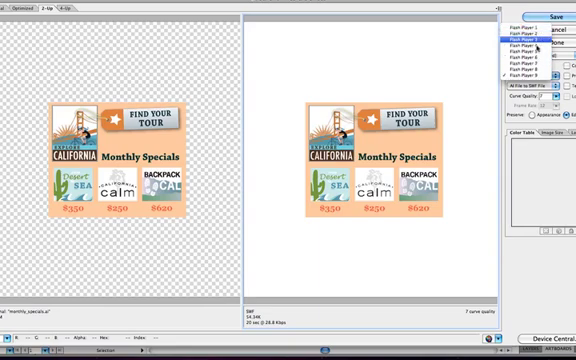
{"action": "left_click", "coordinate": [530, 40]}
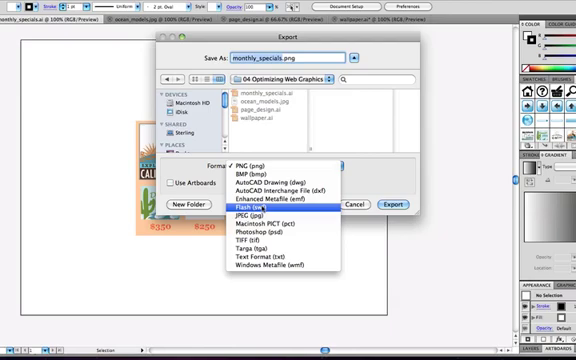
- Export the flyer as Flash (swf) and review the advanced SWF options
{"action": "left_click", "coordinate": [290, 208]}
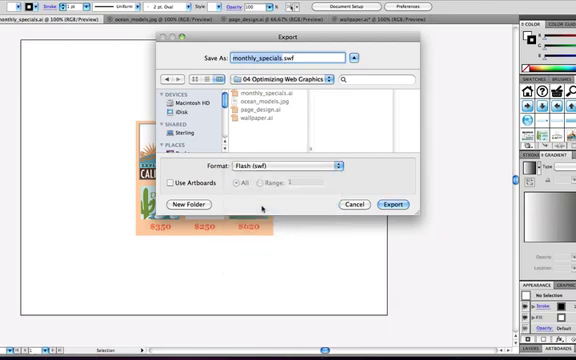
{"action": "left_click", "coordinate": [402, 204]}
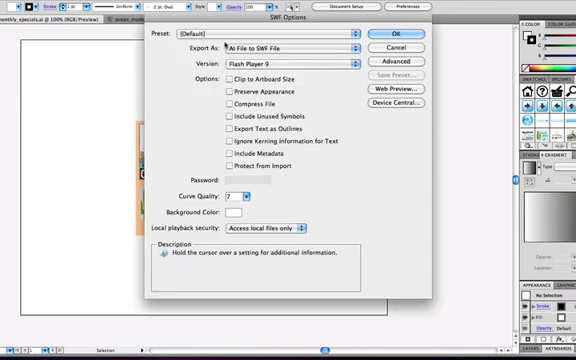
{"action": "left_click", "coordinate": [394, 62]}
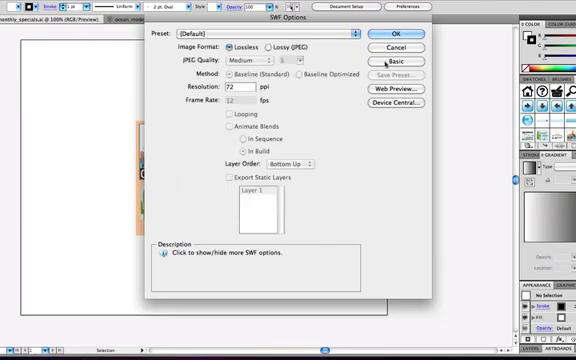
{"action": "left_click", "coordinate": [400, 62]}
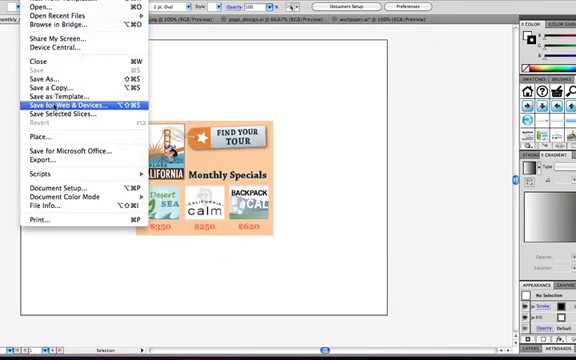
- Save As the flyer in SVG (svg) format as monthly_specials.svg
{"action": "left_click", "coordinate": [62, 100]}
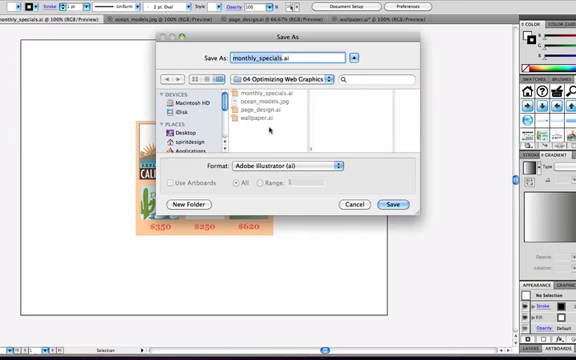
{"action": "left_click", "coordinate": [288, 166]}
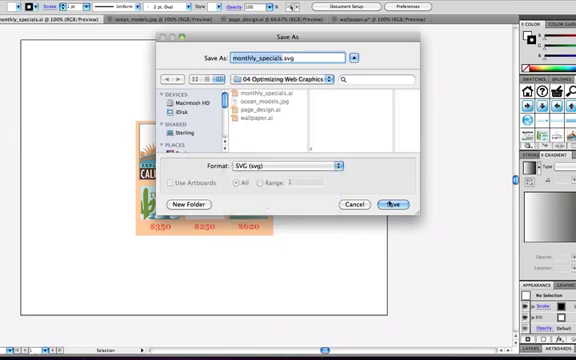
{"action": "left_click", "coordinate": [392, 204]}
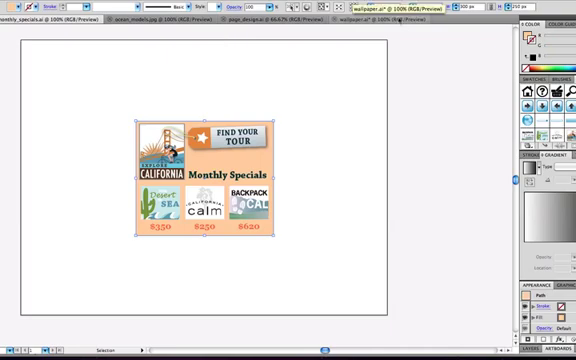
- Finish the SVG save and reopen the flyer in Save for Web & Devices 2-Up
{"action": "left_click", "coordinate": [380, 20]}
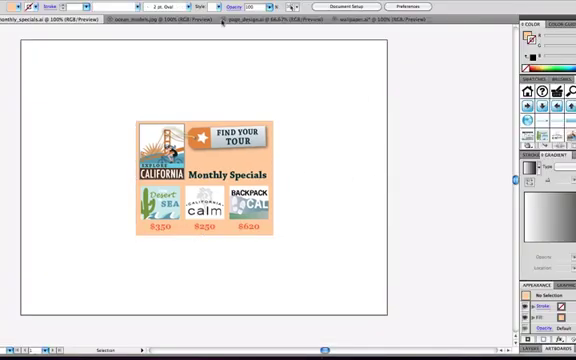
{"action": "left_click", "coordinate": [144, 24]}
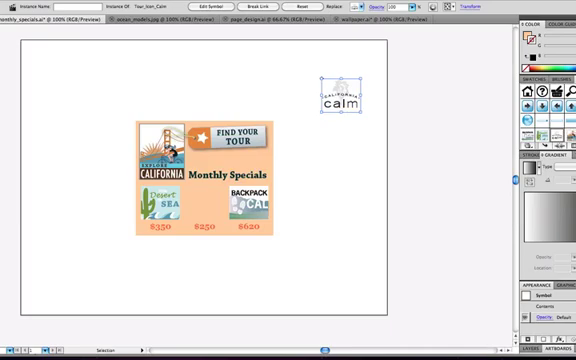
{"action": "left_click", "coordinate": [16, 4]}
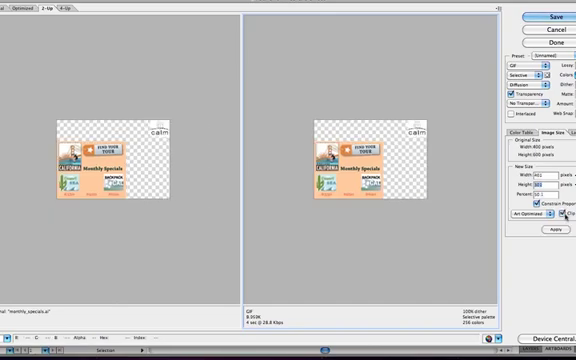
- Optimize the specials graphic to a 15 K target file size
{"action": "left_click", "coordinate": [548, 228]}
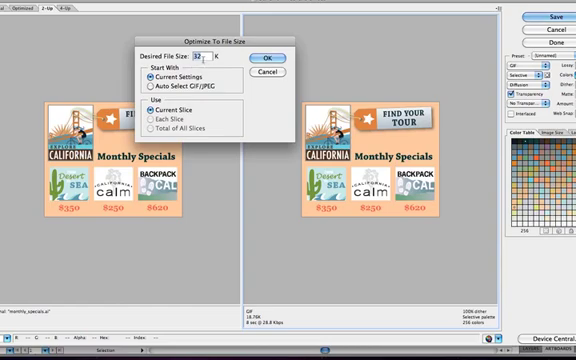
{"action": "type", "text": "15"}
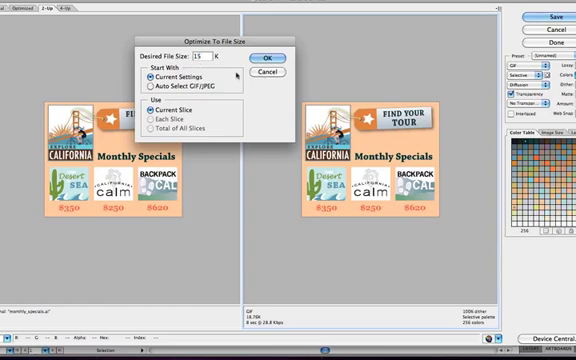
{"action": "left_click", "coordinate": [268, 56]}
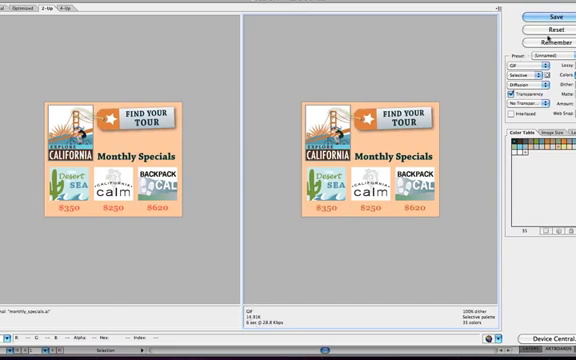
- Re-optimize to file size with Auto Select GIF/JPEG enabled
{"action": "left_click", "coordinate": [520, 64]}
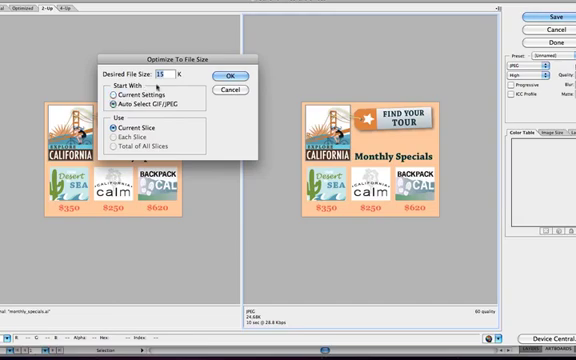
{"action": "left_click", "coordinate": [228, 76]}
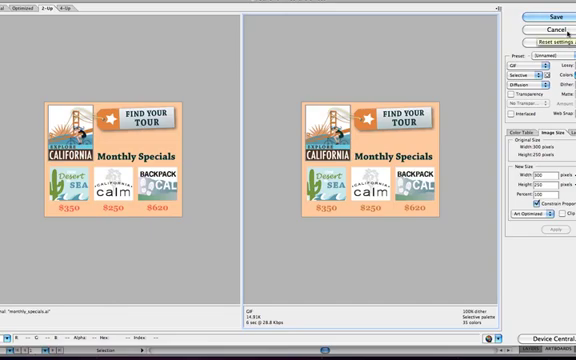
- Cancel the specials export and switch to the Mission page document
{"action": "left_click", "coordinate": [548, 18]}
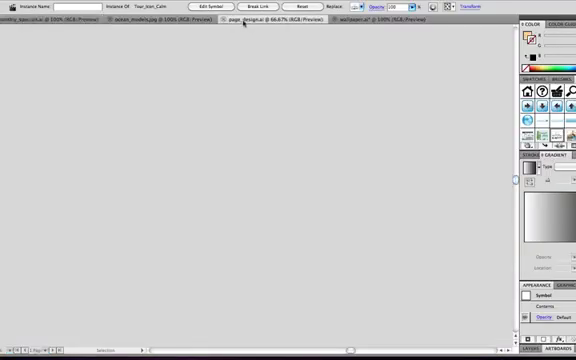
{"action": "left_click", "coordinate": [18, 8]}
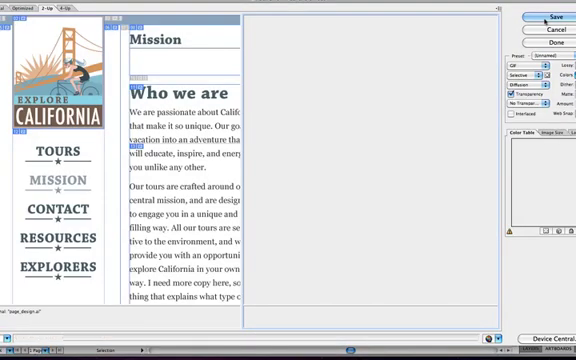
- Bring up Edit Output Settings for the mission page export and pick a category
{"action": "left_click", "coordinate": [552, 16]}
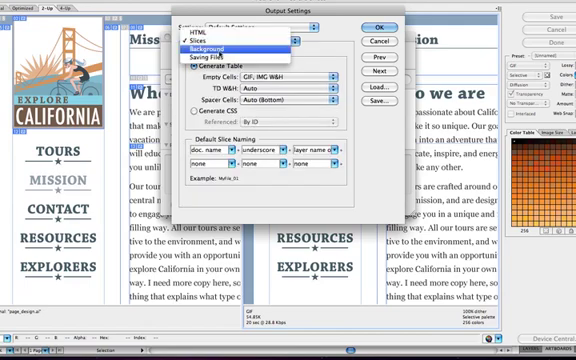
{"action": "left_click", "coordinate": [220, 52]}
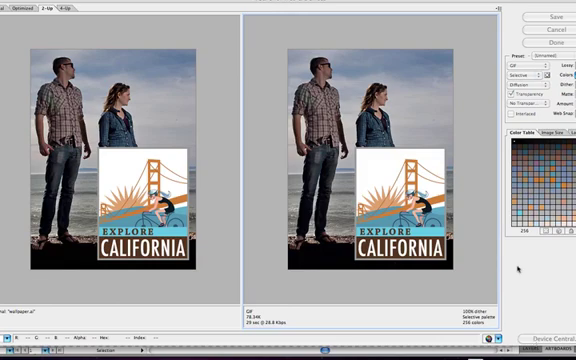
- Send the Explore California photo graphic to Device Central for previewing
{"action": "left_click", "coordinate": [552, 334]}
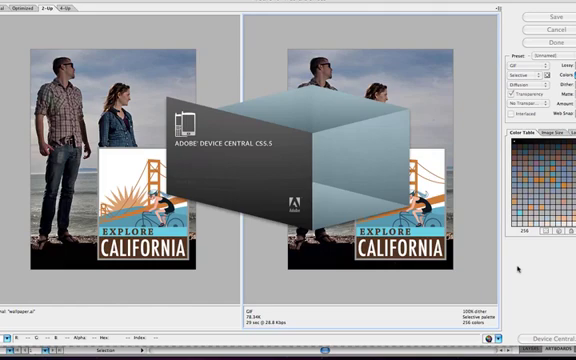